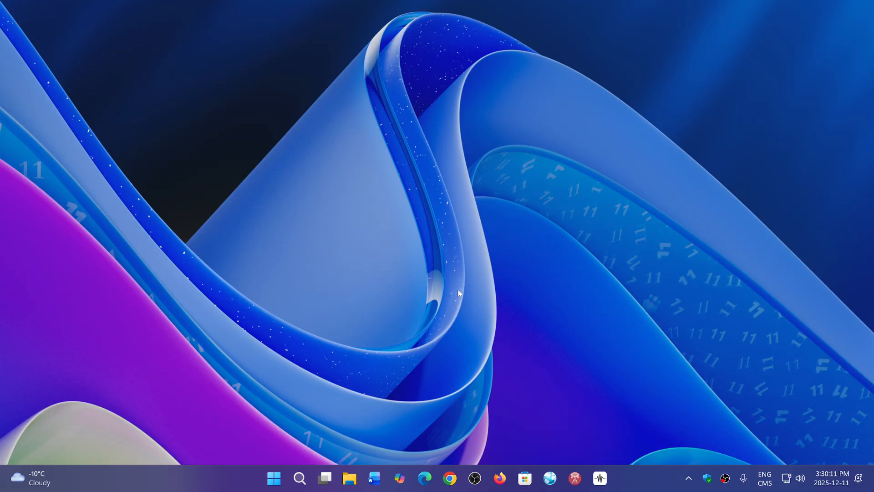
pyautogui.moveTo(300, 478)
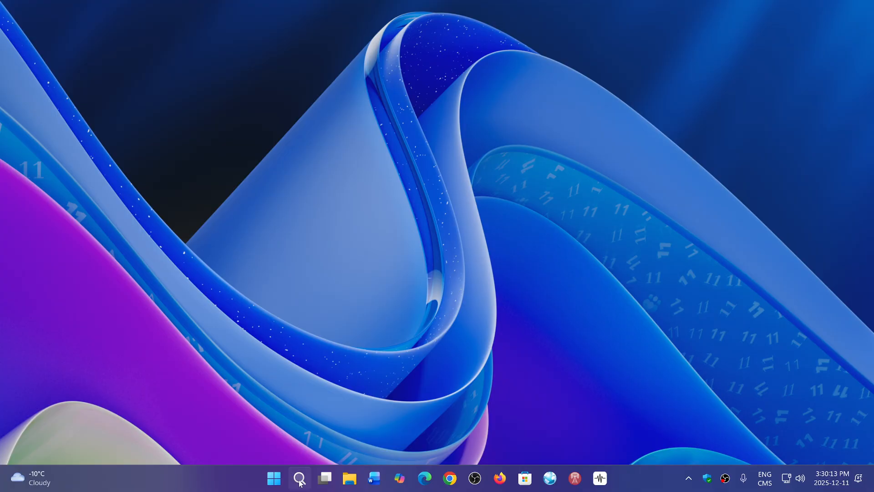
# Step: Search the taskbar for 'winver windows 10' so the winver Run command is the best match
pyautogui.click(299, 477)
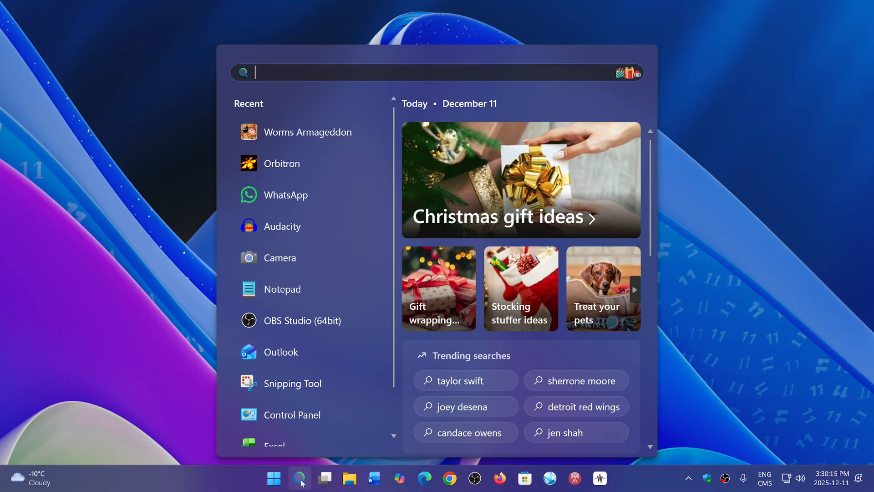
pyautogui.write('winver windows 10')
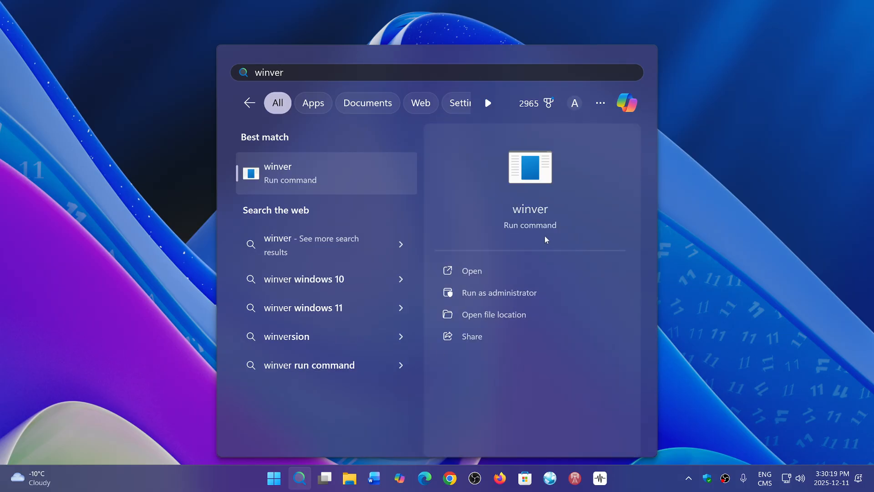
# Step: Run winver to show About Windows with Version 25H2, OS Build 26200.7462
pyautogui.click(471, 270)
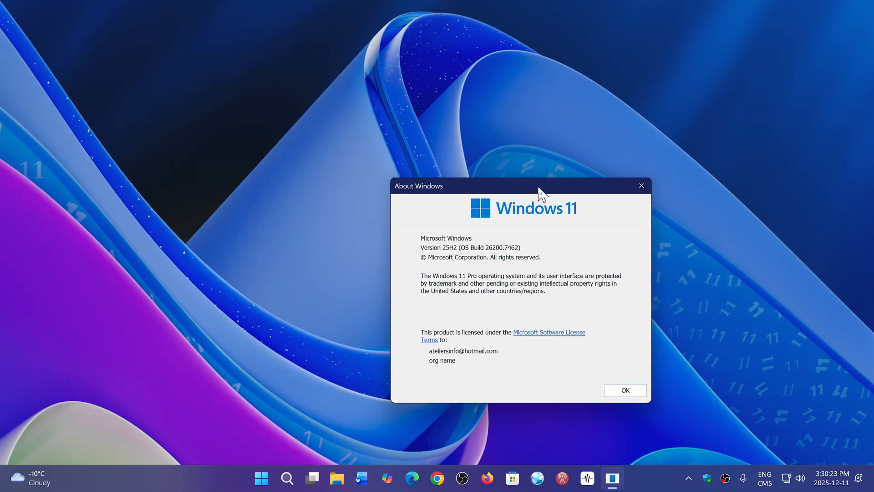
pyautogui.moveTo(680, 86)
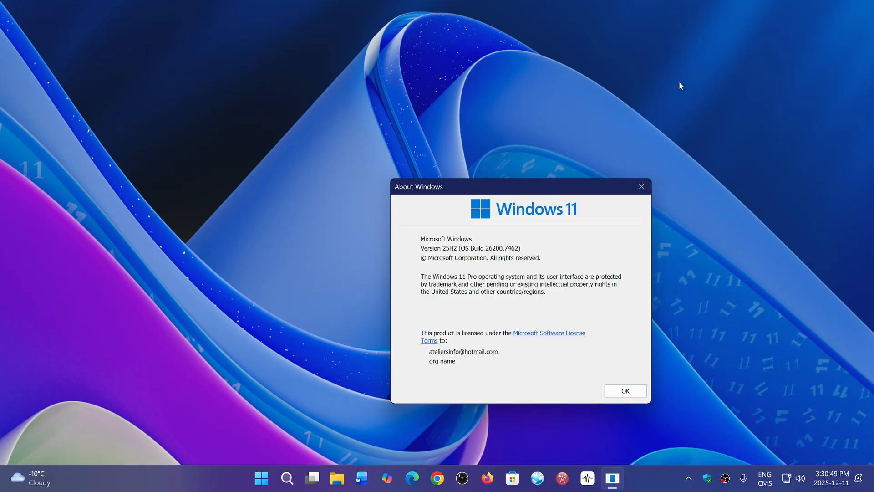
# Step: Launch Settings from Start and view the Windows Update page reporting up to date
pyautogui.click(262, 478)
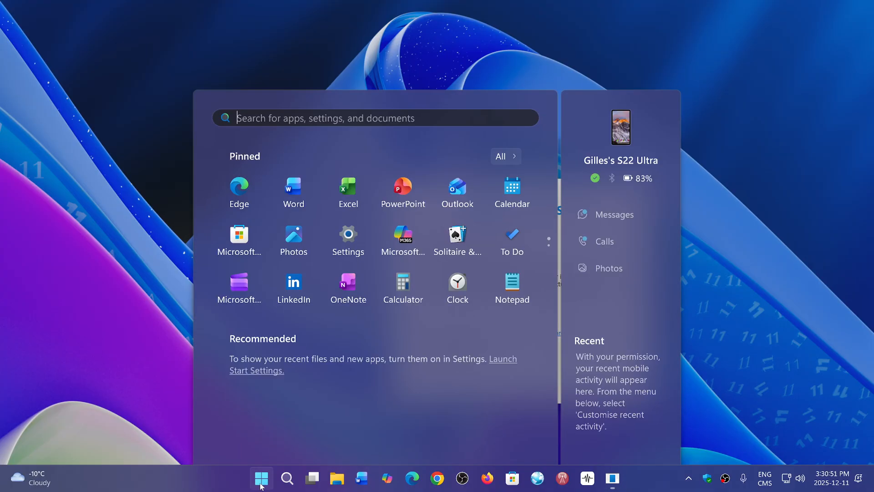
pyautogui.click(347, 234)
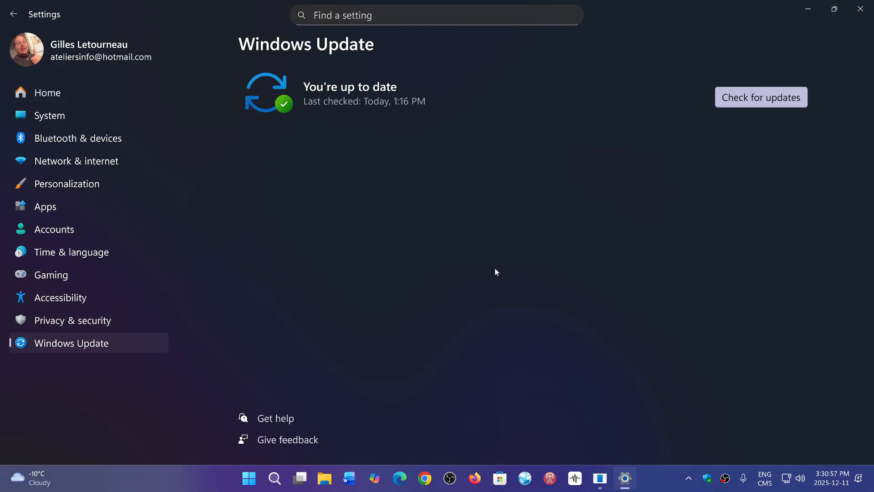
pyautogui.scroll(-3)
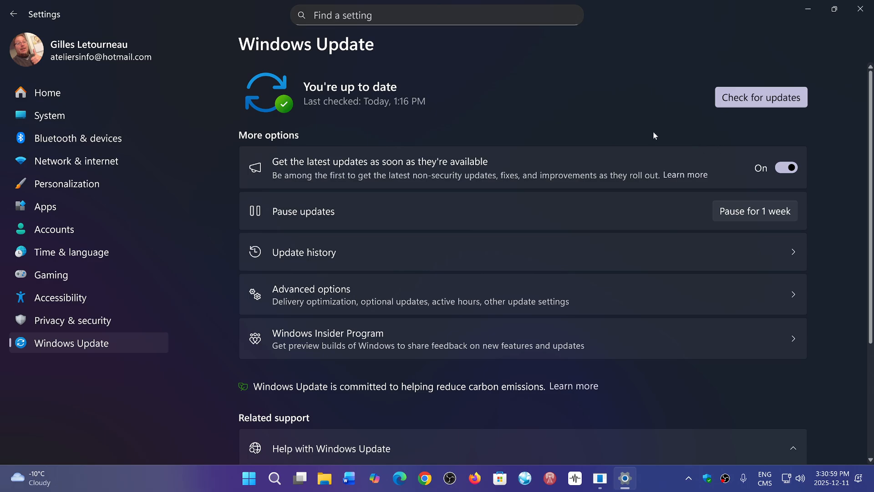
pyautogui.moveTo(512, 139)
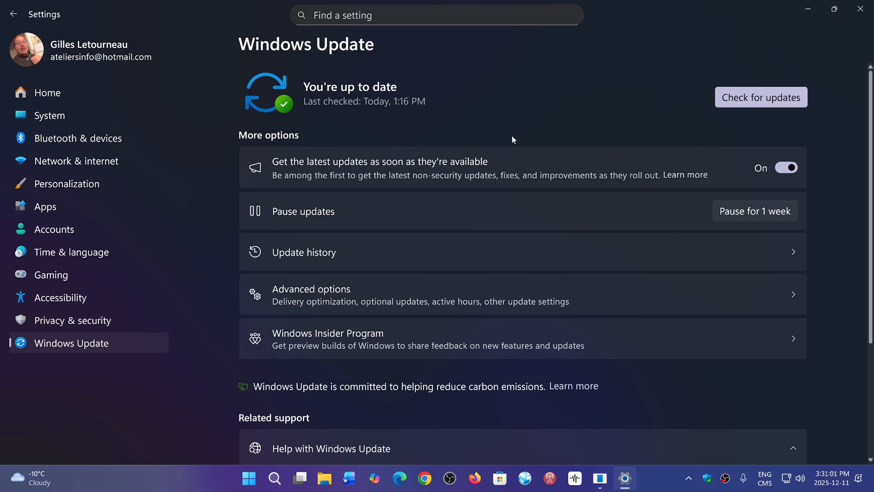
pyautogui.moveTo(464, 159)
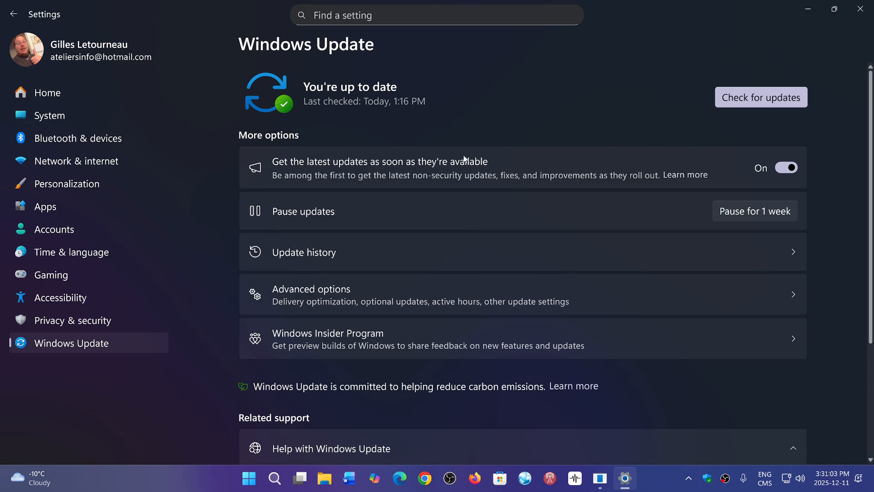
pyautogui.moveTo(640, 405)
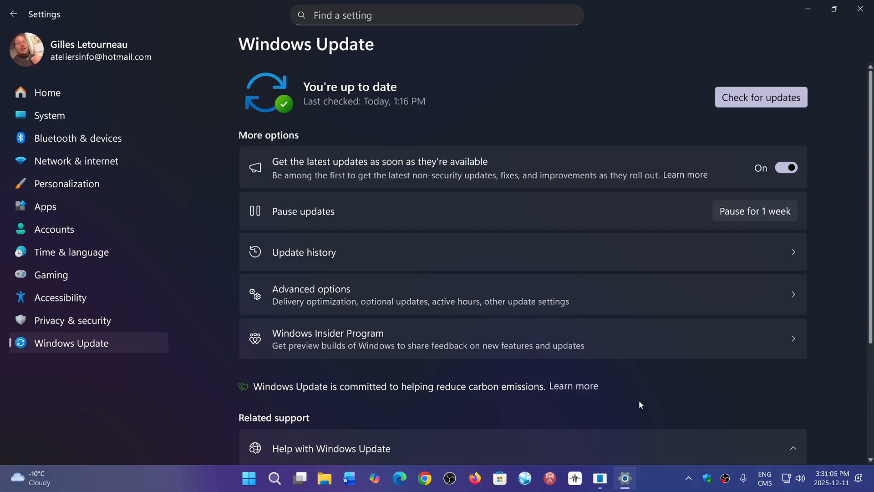
pyautogui.moveTo(521, 126)
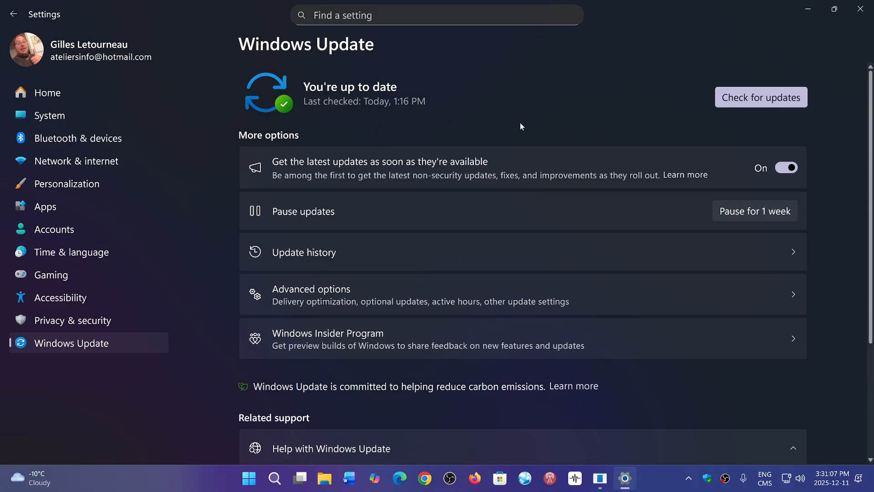
pyautogui.moveTo(554, 95)
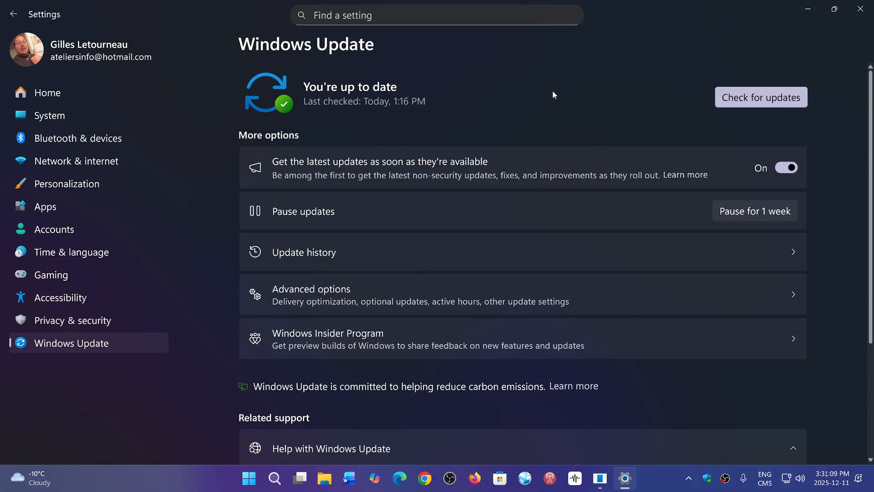
pyautogui.moveTo(507, 139)
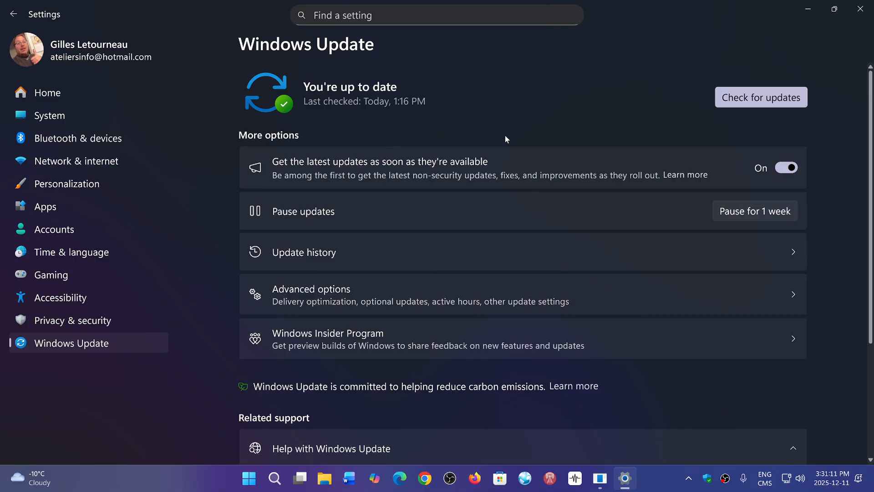
pyautogui.moveTo(861, 10)
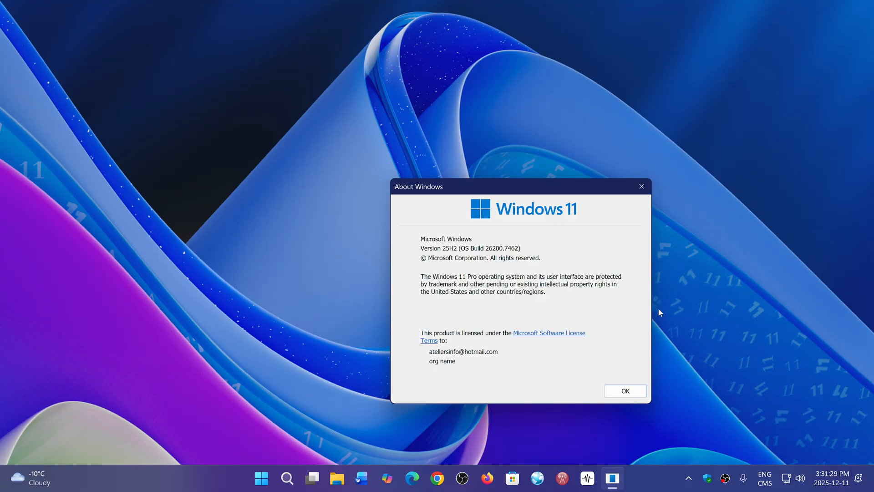
pyautogui.moveTo(641, 186)
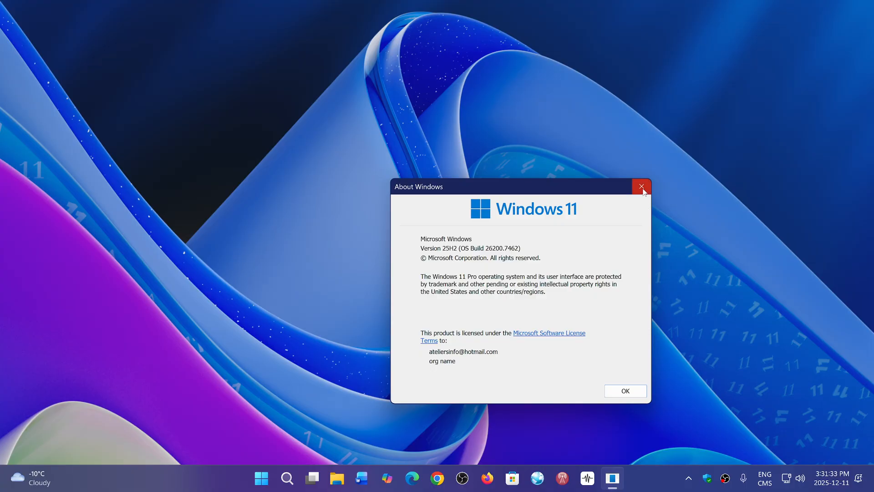
# Step: Dismiss the About Windows dialog, leaving a clean desktop
pyautogui.click(640, 185)
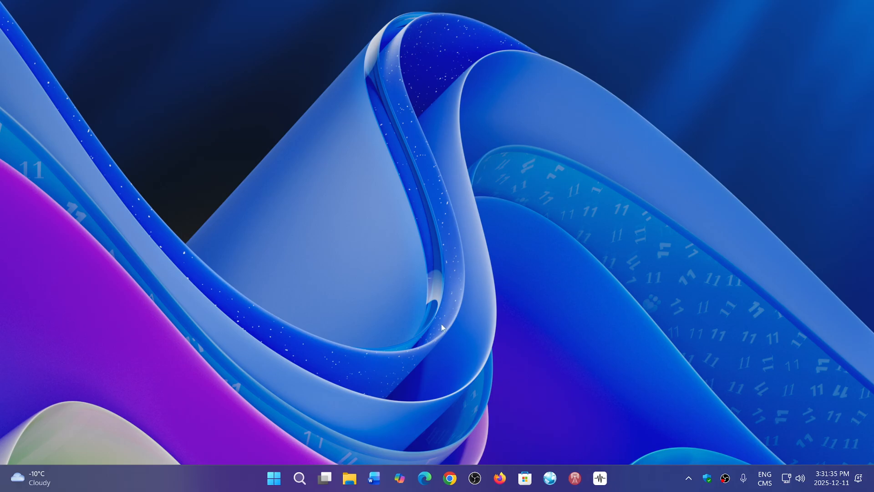
pyautogui.moveTo(675, 466)
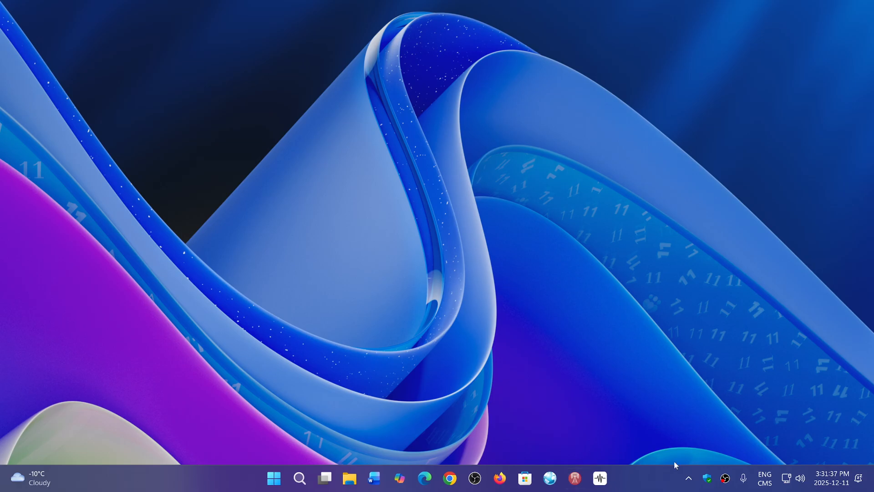
pyautogui.moveTo(633, 491)
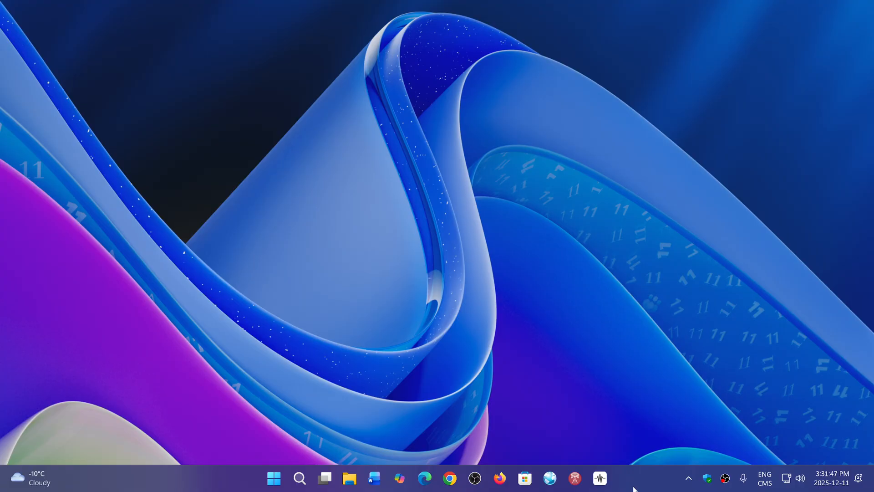
pyautogui.moveTo(646, 480)
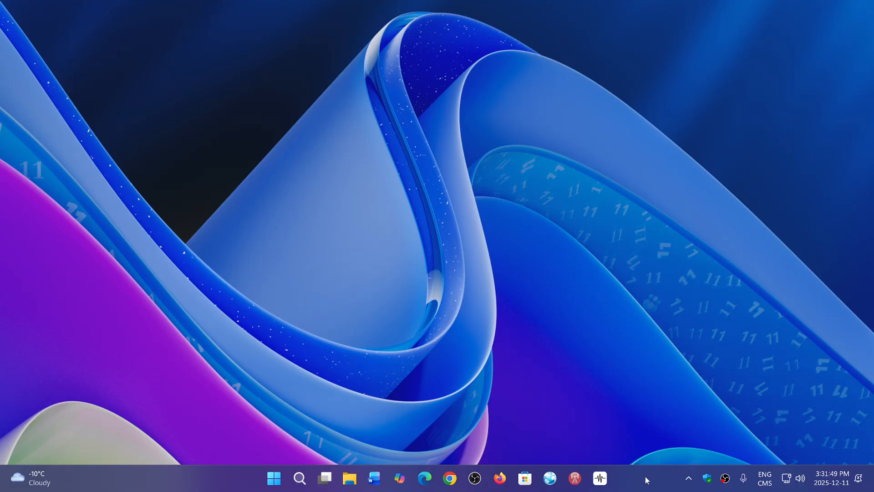